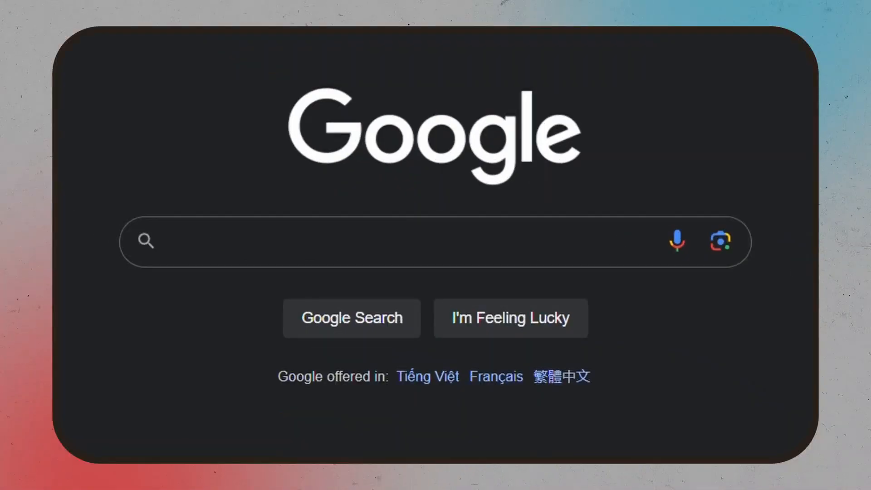
Step: Search Google for "tiktok for business"
left_click(396, 248)
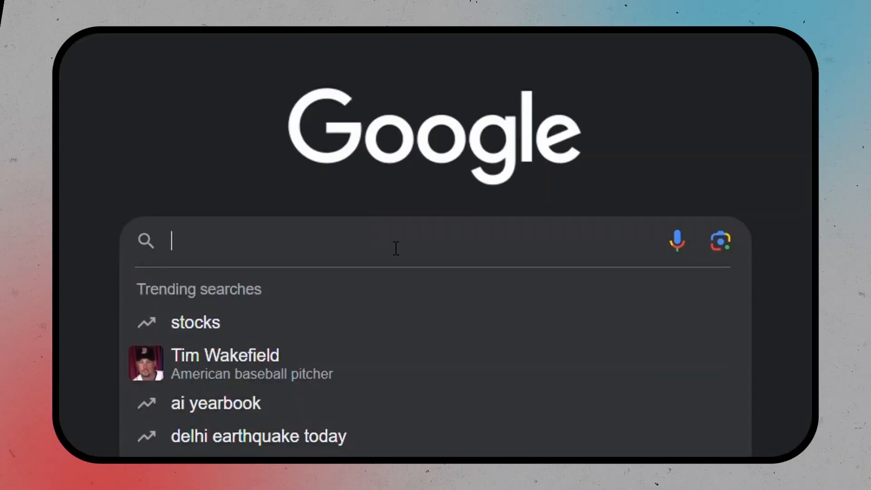
type("tiktok for business")
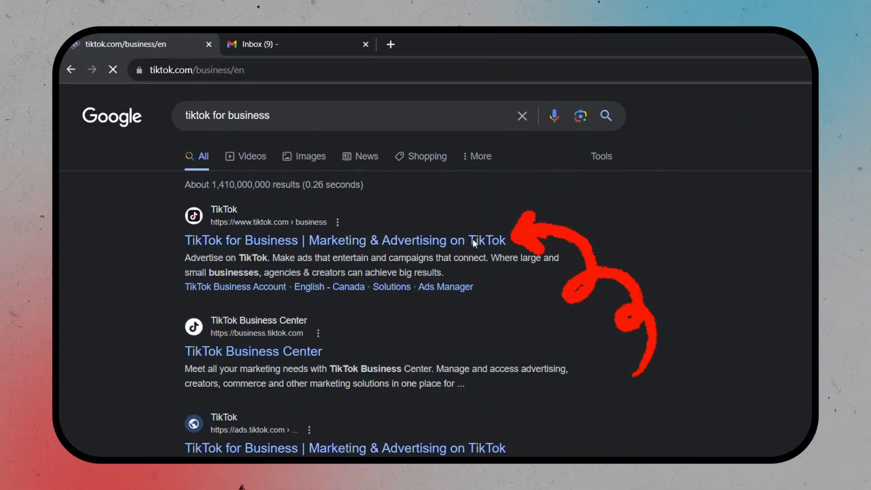
Step: From the official site, sign up by email with the commercial terms of service accepted
left_click(345, 239)
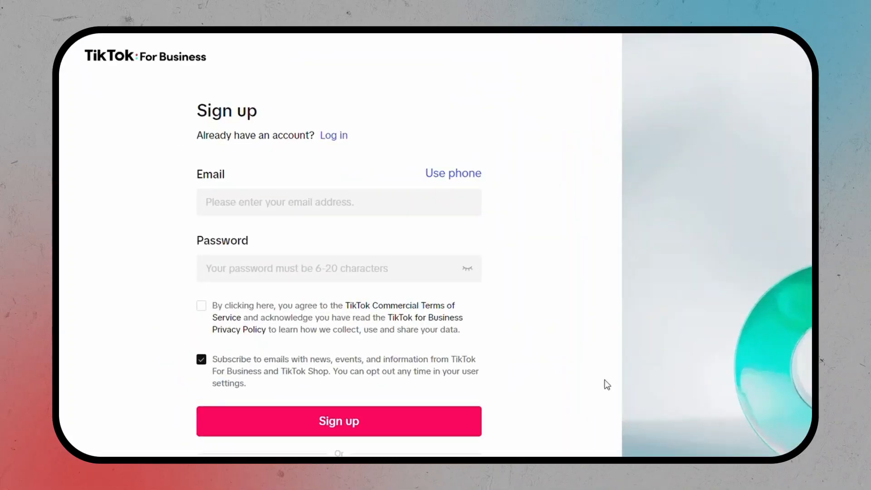
mouse_move(542, 320)
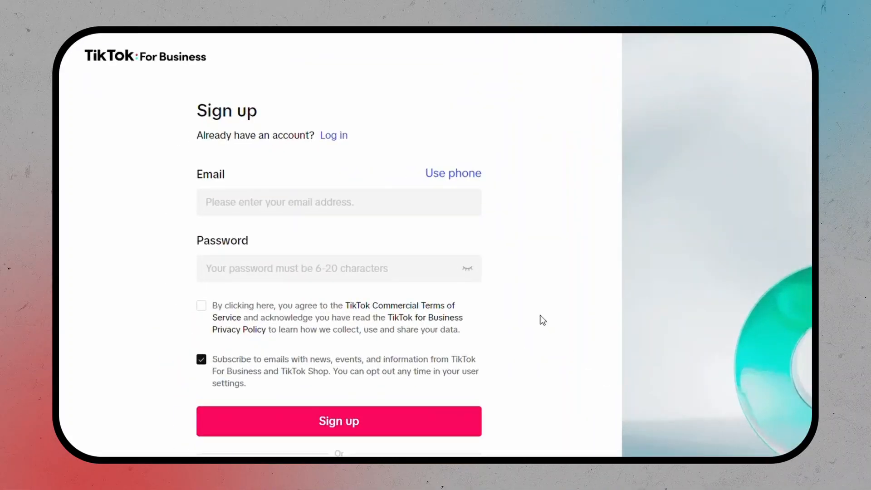
left_click(453, 172)
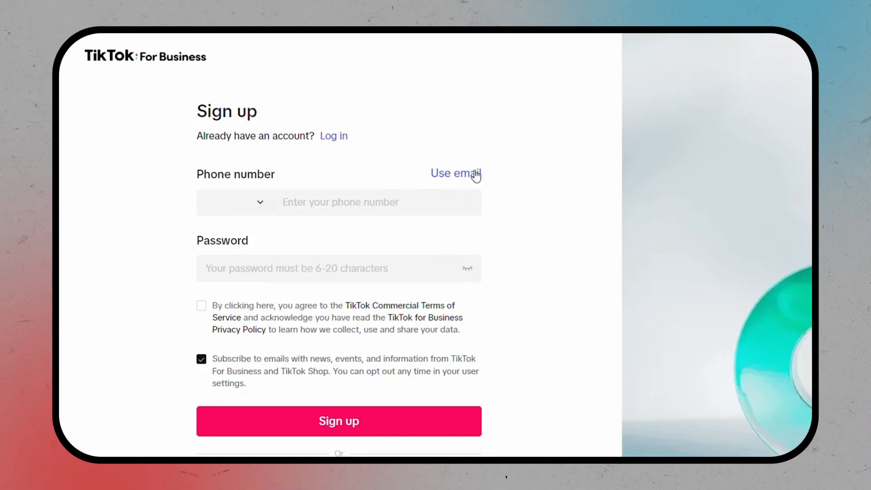
left_click(456, 174)
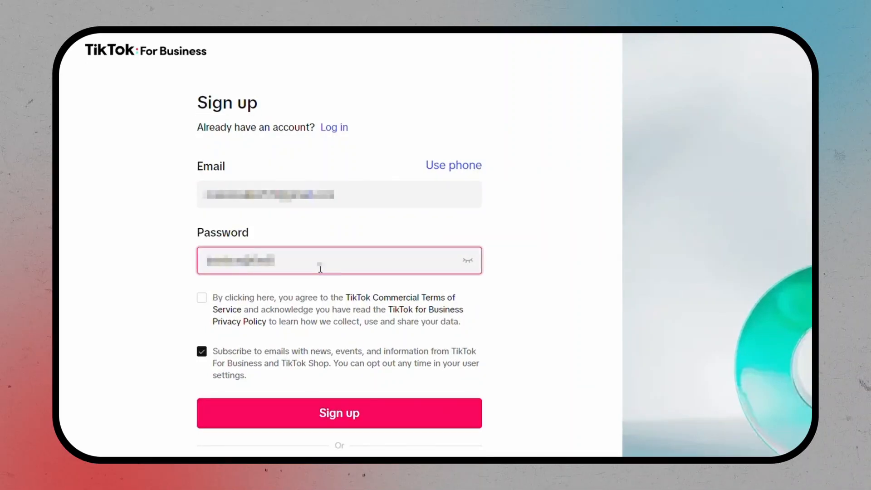
left_click(202, 297)
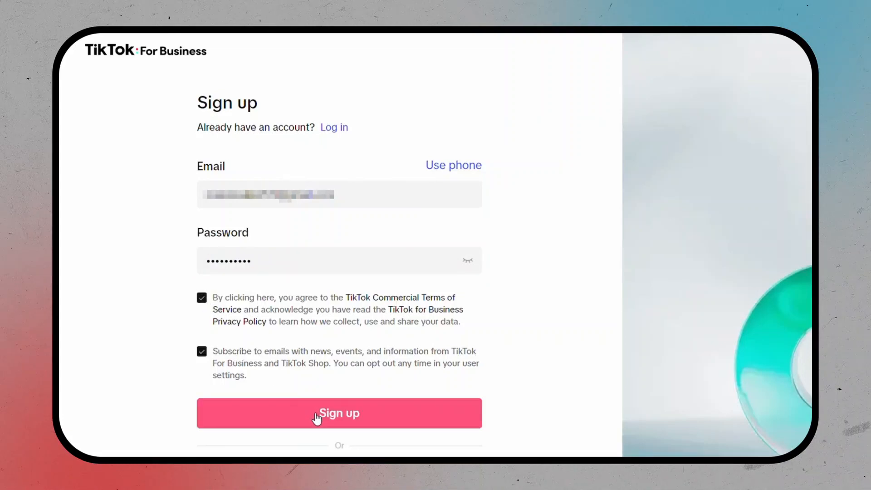
left_click(339, 413)
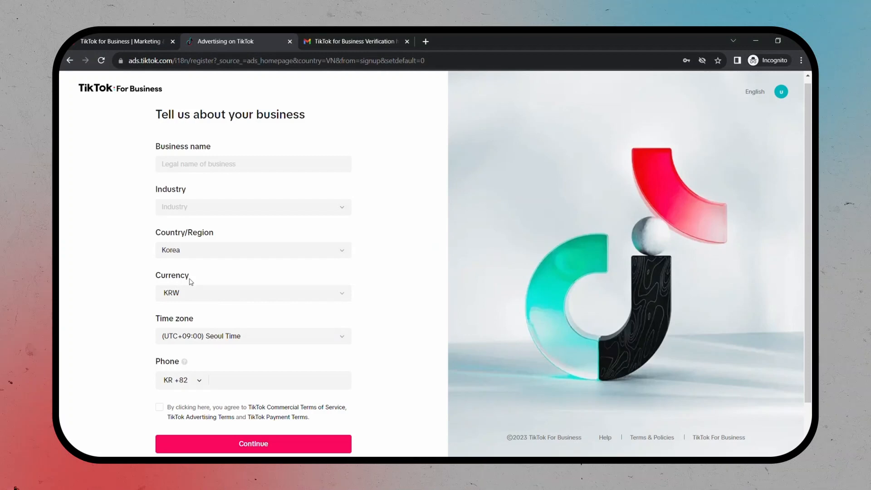
mouse_move(766, 89)
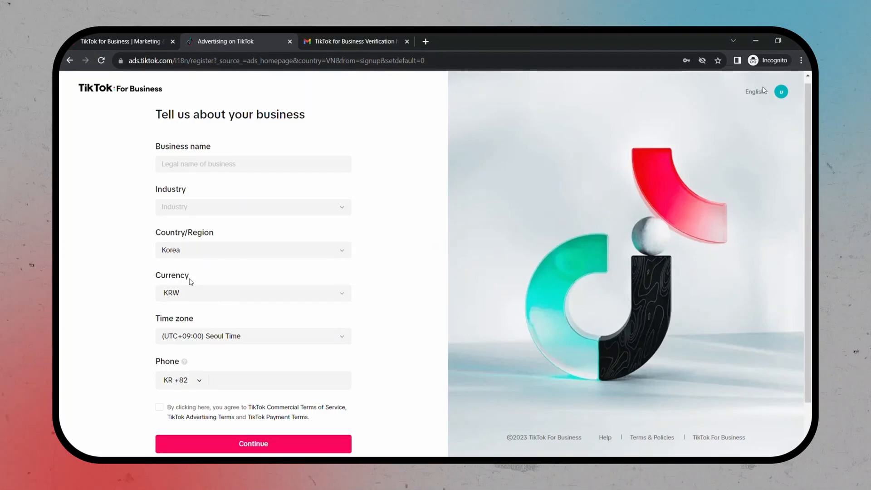
Step: Name the business Fresco Bites and continue down the business details form
type("Fresco Bites")
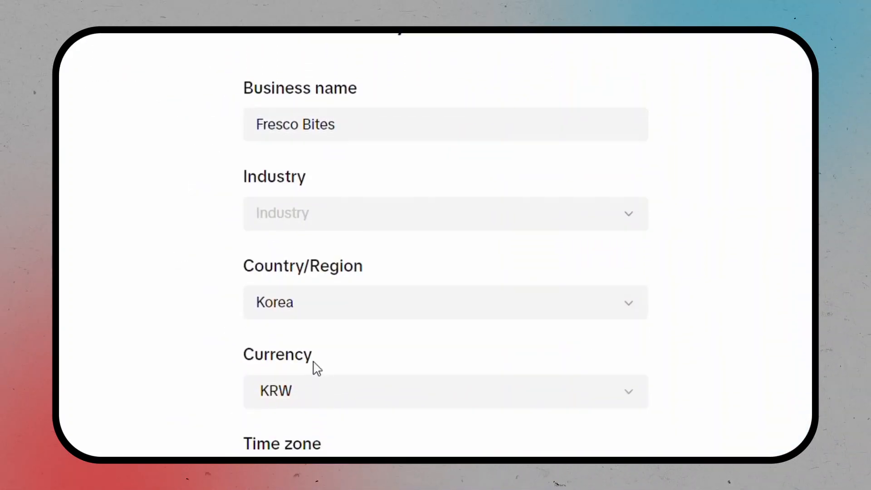
scroll("down", 3)
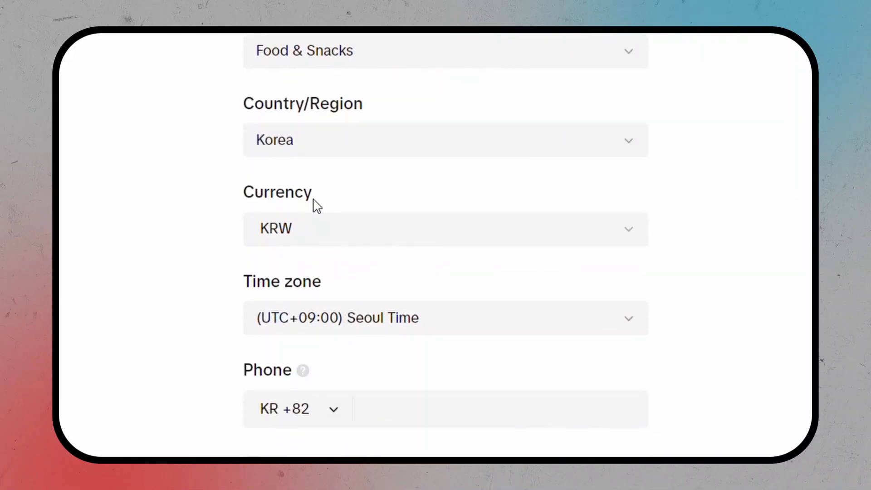
scroll("down", 3)
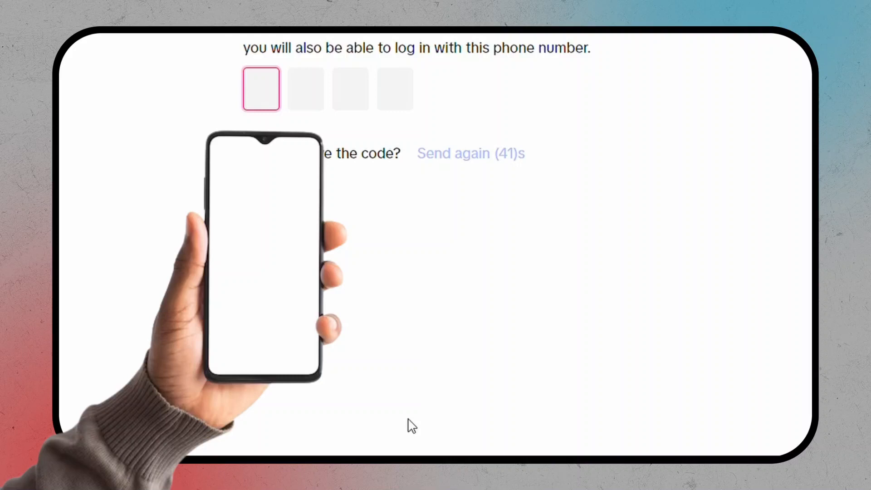
Step: Enter the SMS verification code starting with digit 7
type("7")
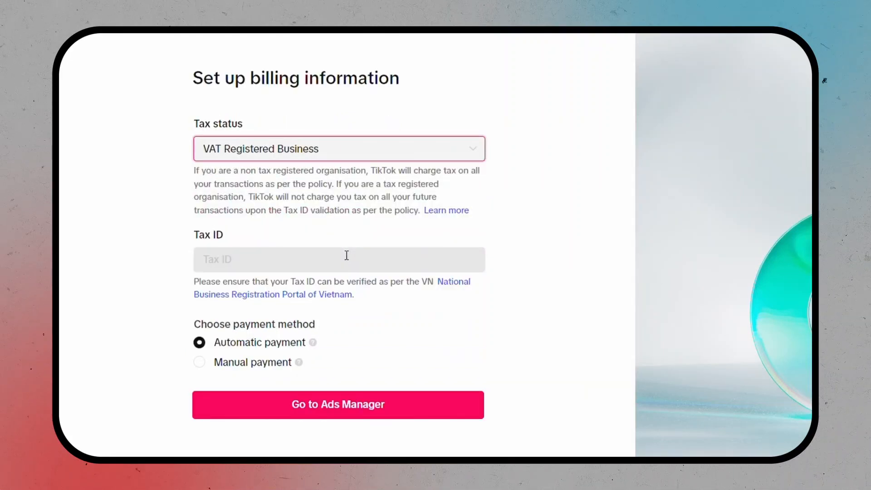
Step: Set tax status to Non-VAT Registered Business with automatic payment
left_click(339, 149)
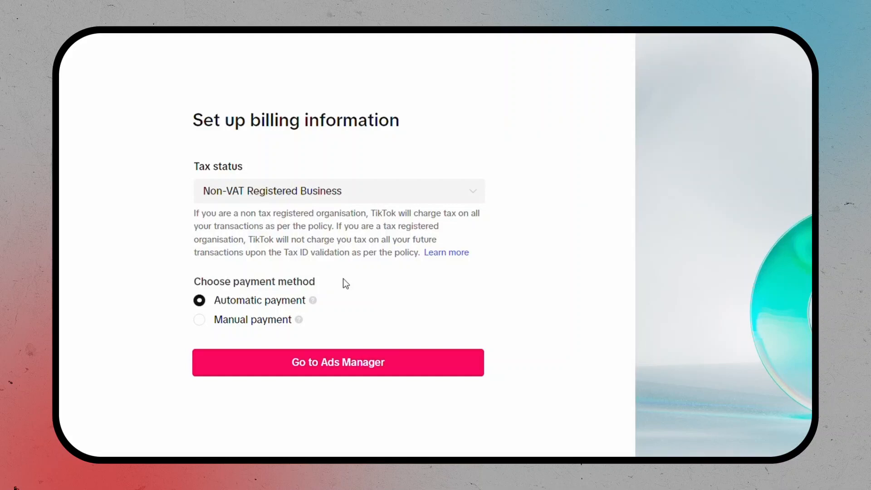
mouse_move(309, 305)
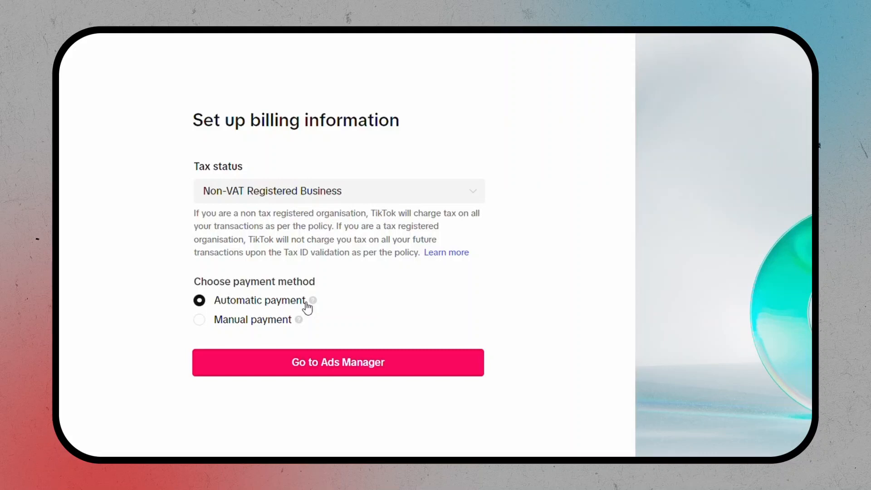
left_click(338, 362)
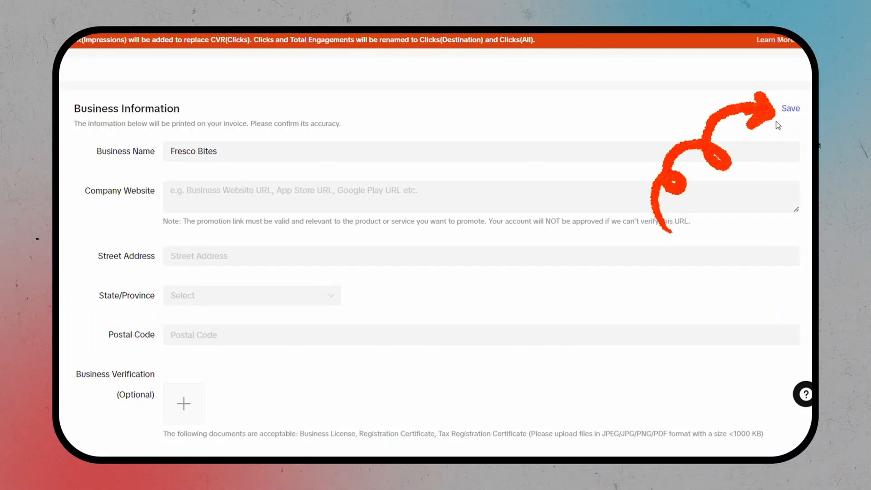
Step: Save the Business Information form for Fresco Bites
left_click(791, 109)
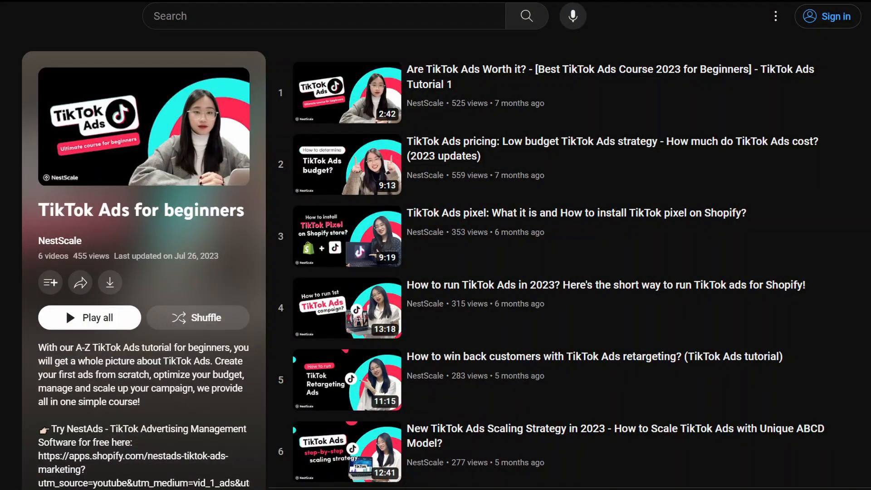
Step: Scroll the TikTok Ads for beginners playlist to its final scaling strategy video
scroll("down", 3)
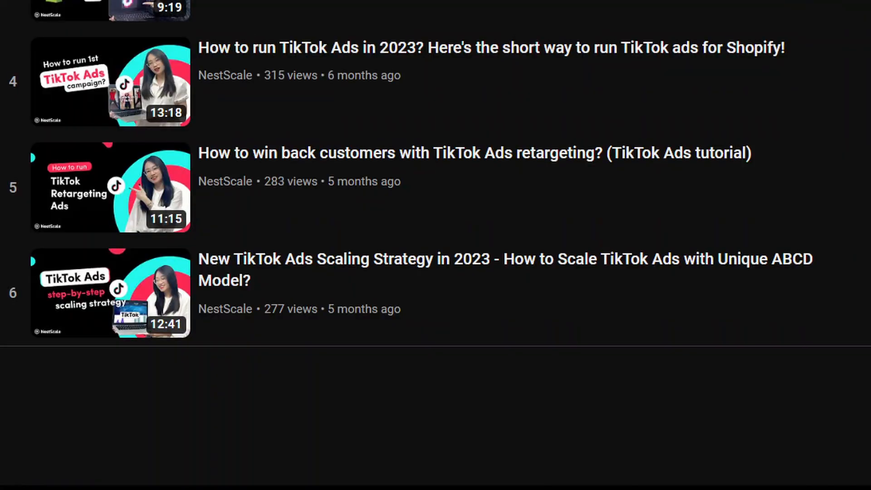